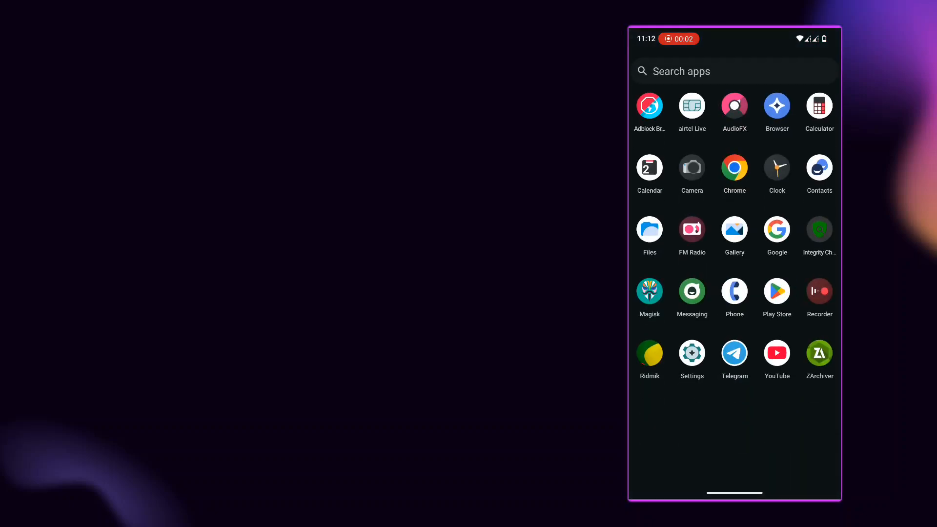
click(819, 230)
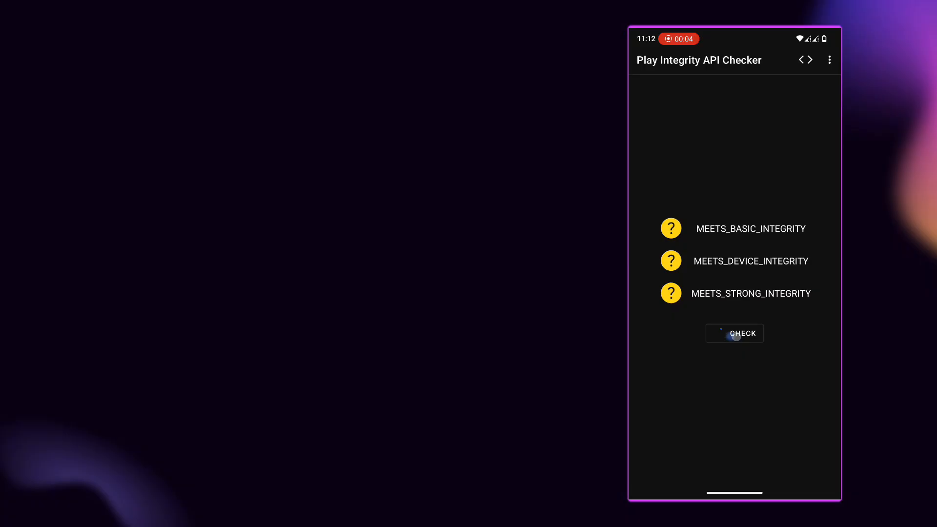
click(735, 333)
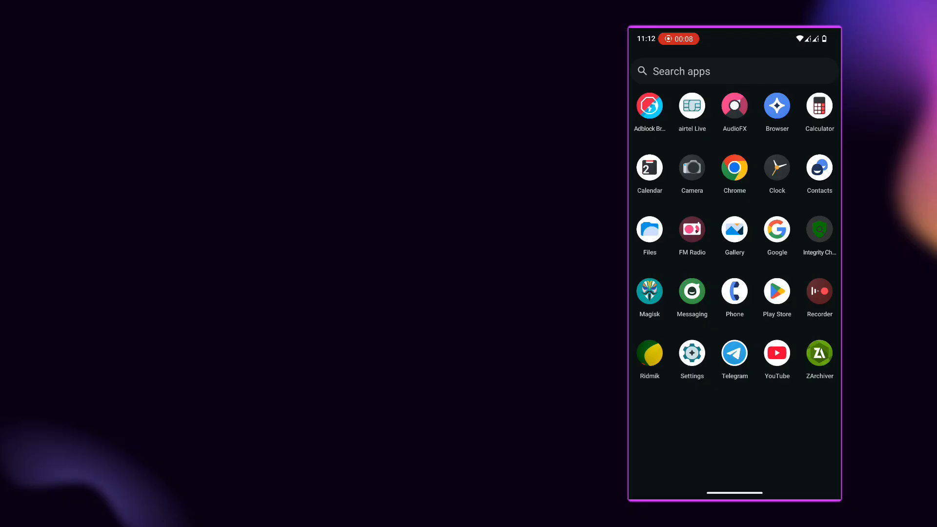
click(776, 292)
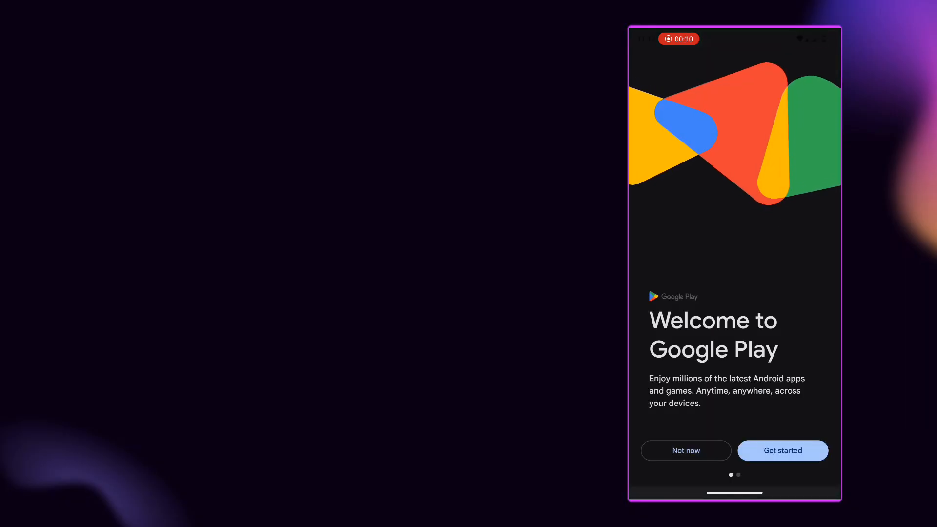
click(782, 450)
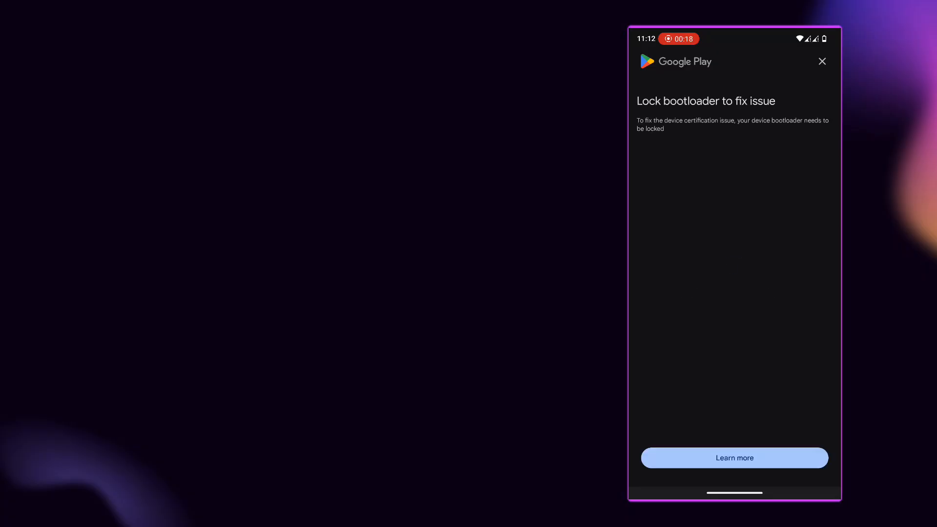
click(822, 60)
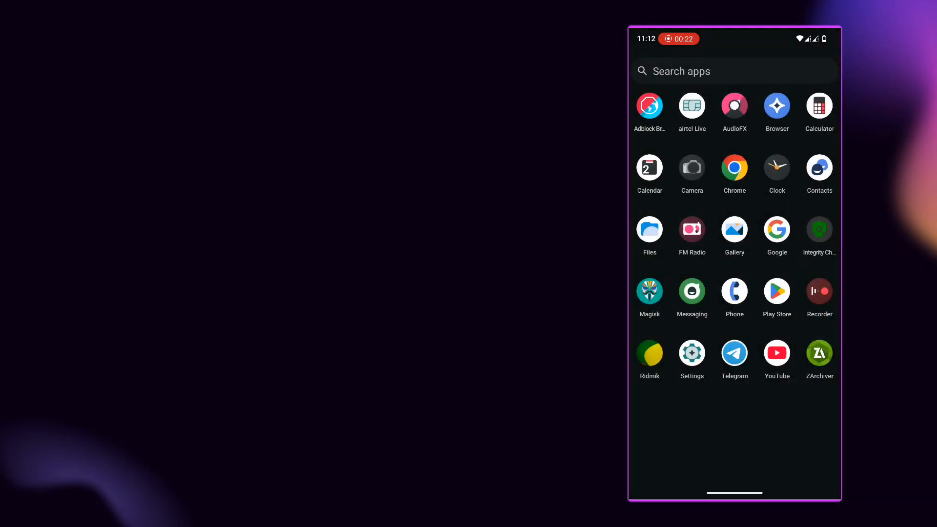
In Magisk settings, enforce the DenyList and hide the Magisk app behind a proxy app
click(649, 290)
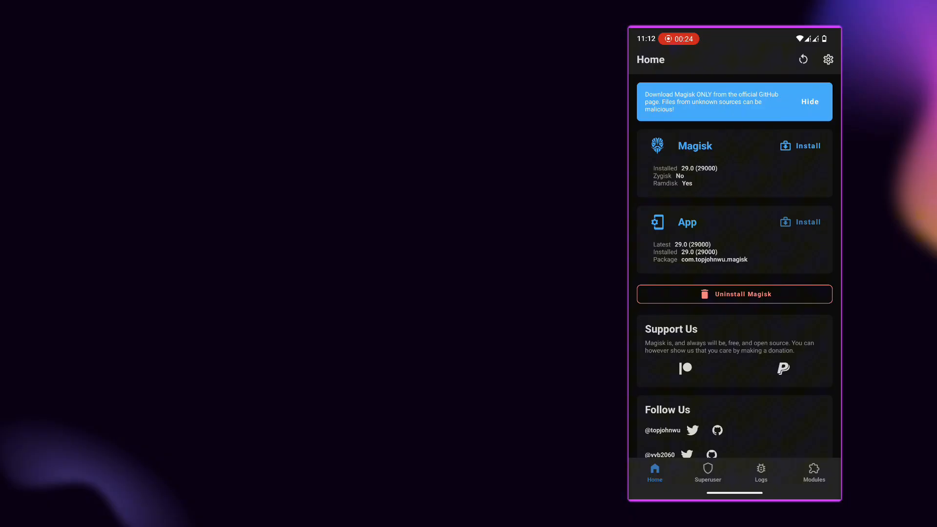
click(828, 59)
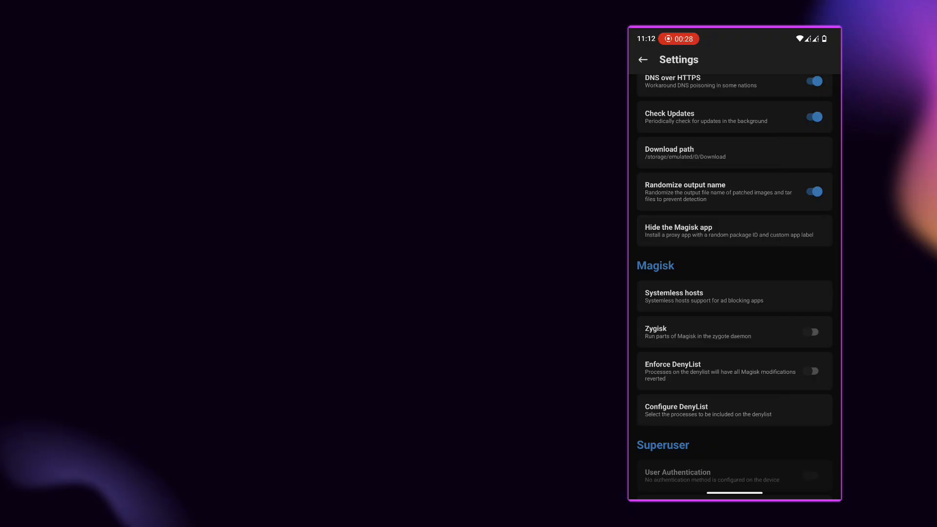
click(811, 371)
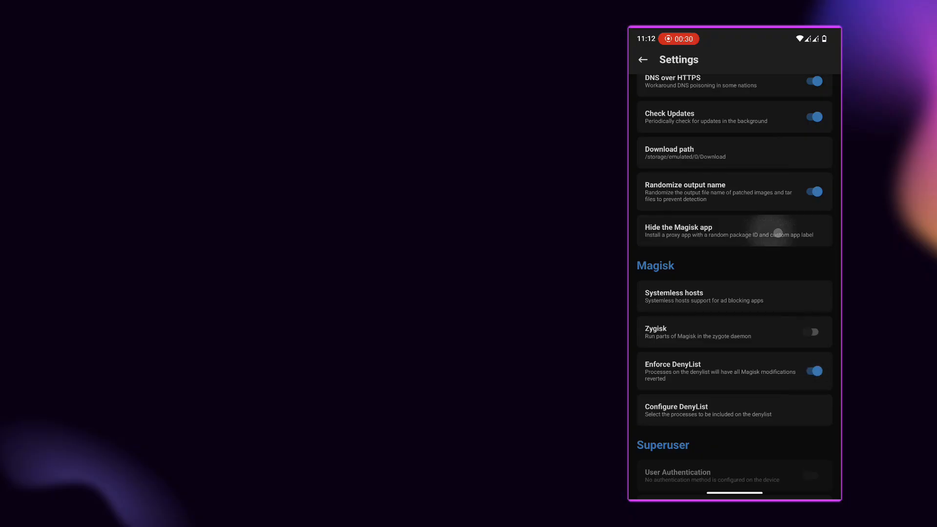
click(734, 230)
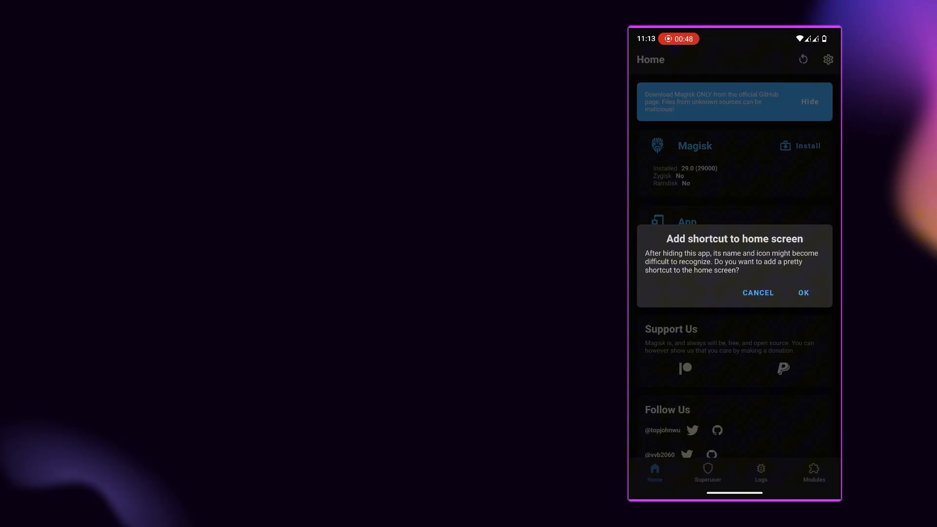
click(804, 292)
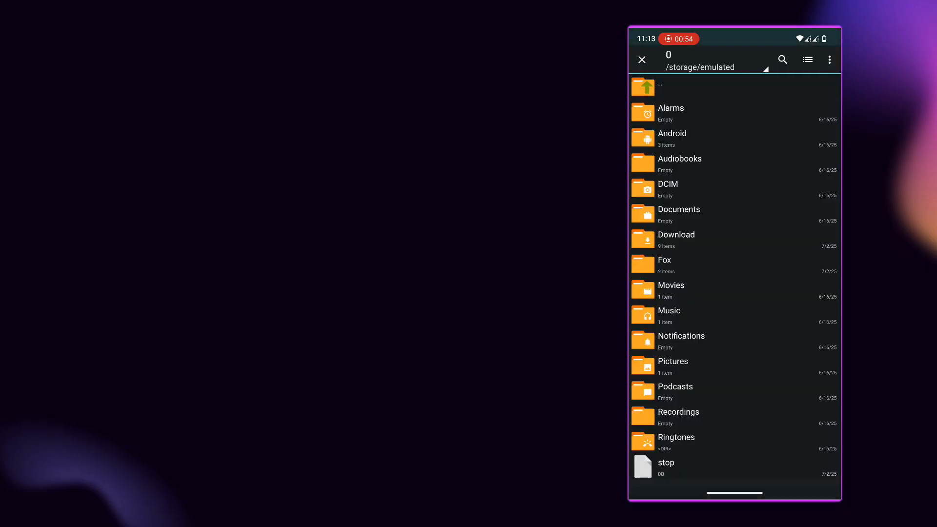
Browse the Play Integrity Fix and Download folders, then close the picker without choosing a file
click(676, 240)
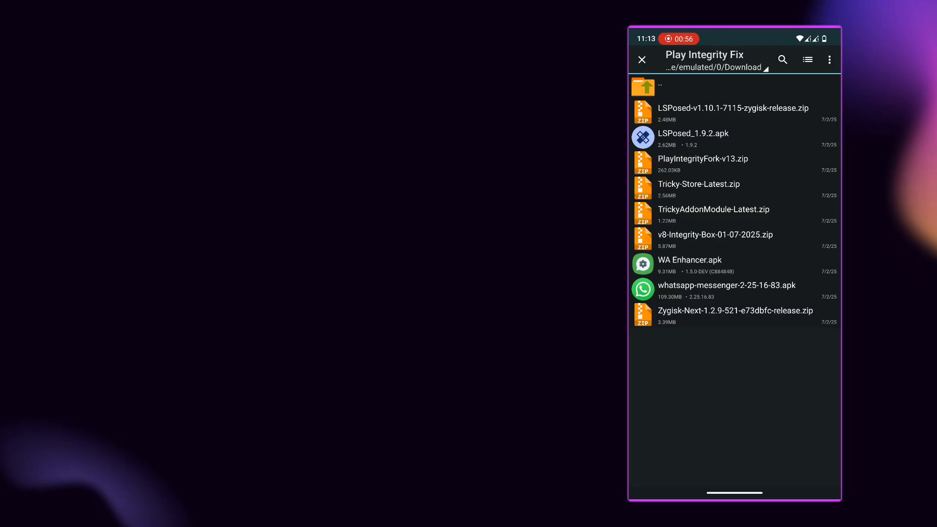
click(703, 159)
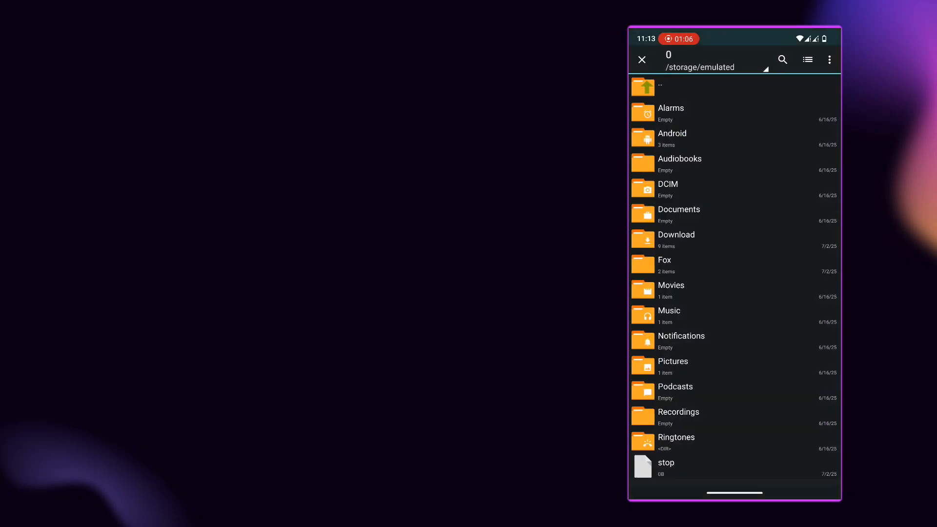
click(676, 239)
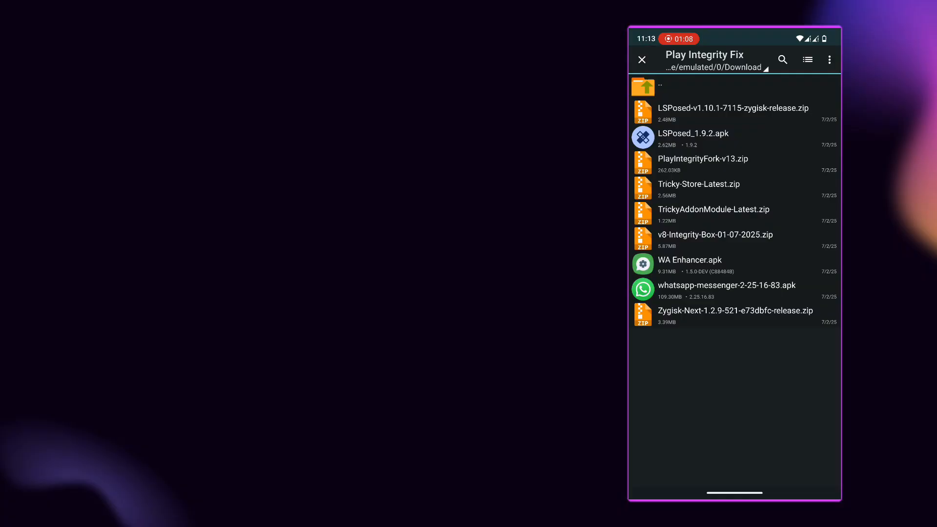
click(660, 84)
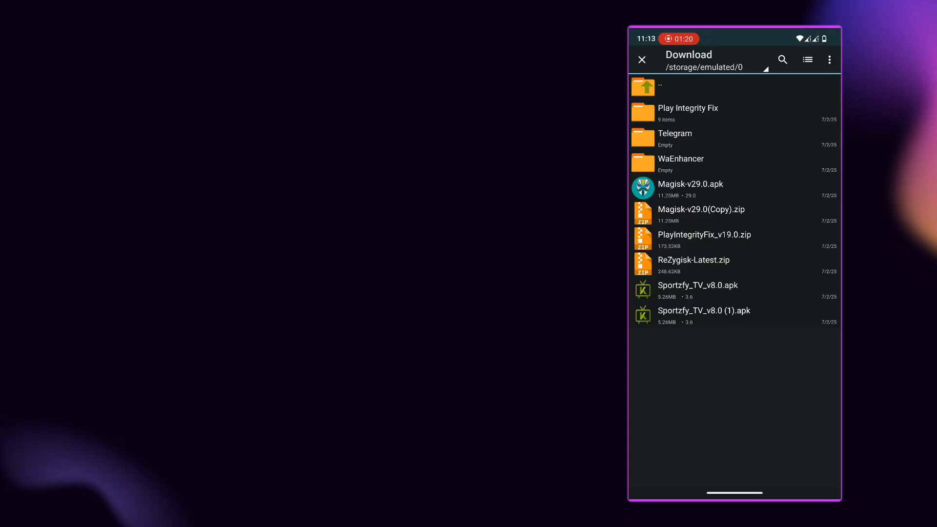
click(688, 114)
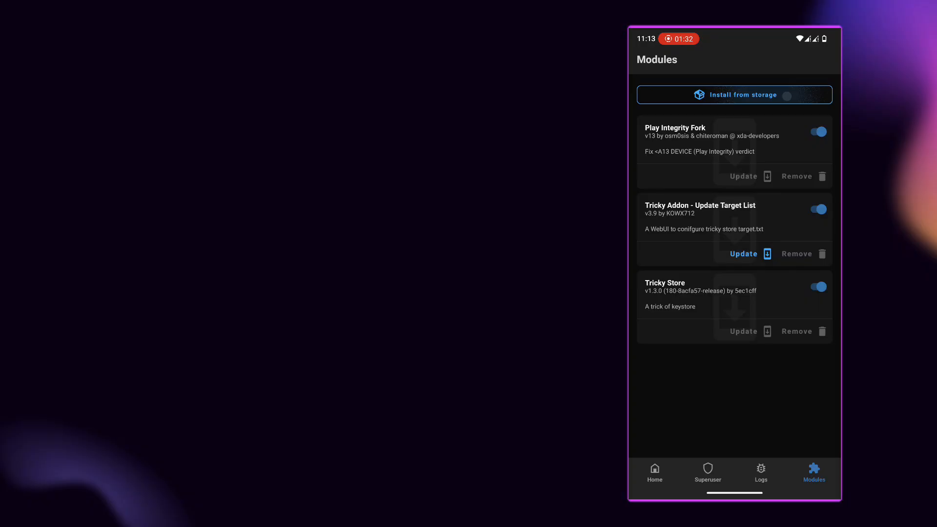
Flash v8-Integrity-Box-01-07-2025.zip from the Play Integrity Fix folder and leave the install log
click(734, 95)
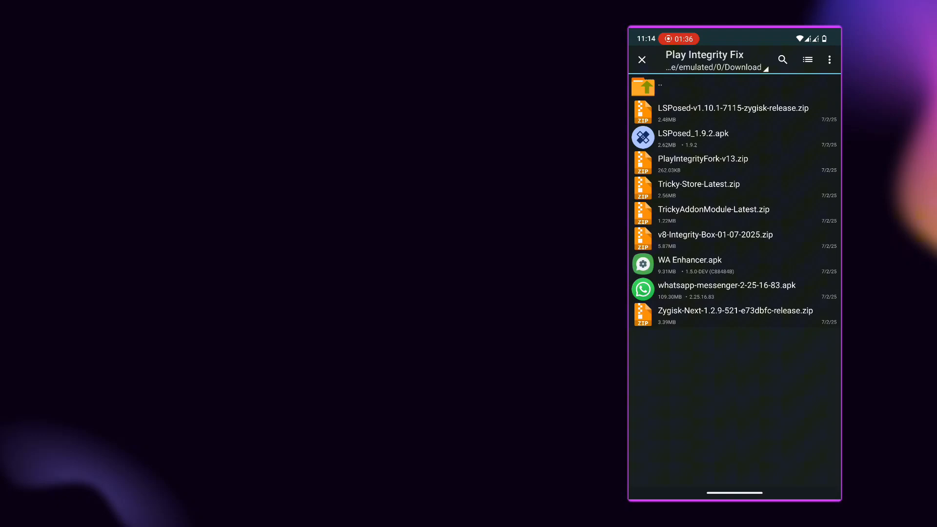
click(735, 234)
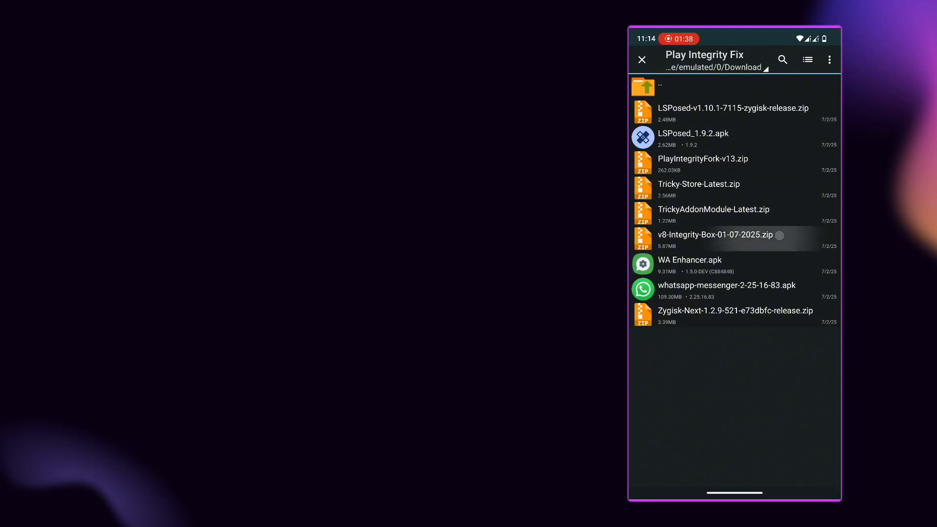
click(712, 235)
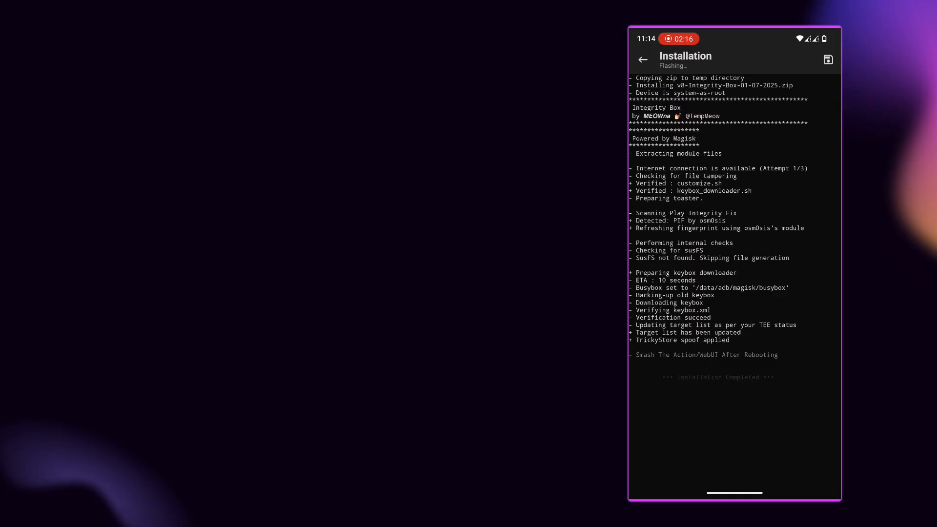
click(642, 60)
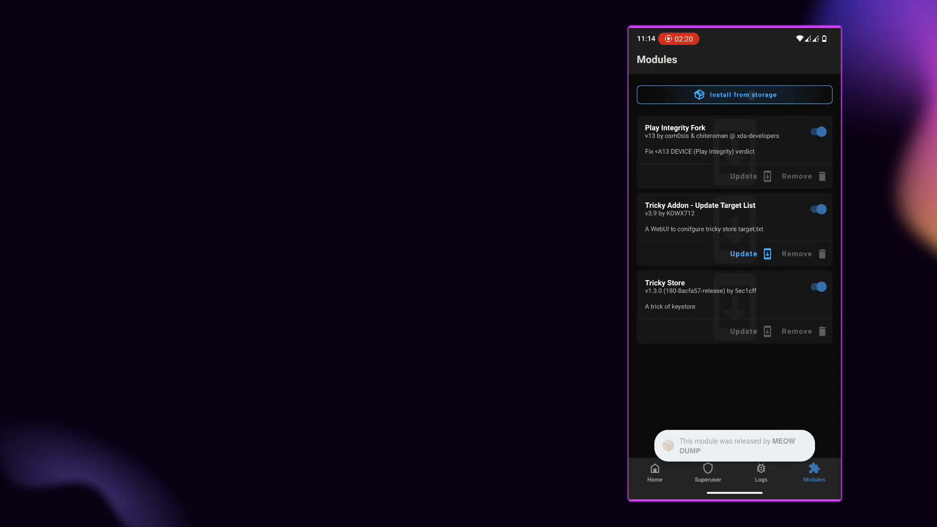
Flash Zygisk-Next-1.2.9-521-e73dbfc-release.zip from the Play Integrity Fix folder and return to modules
click(735, 95)
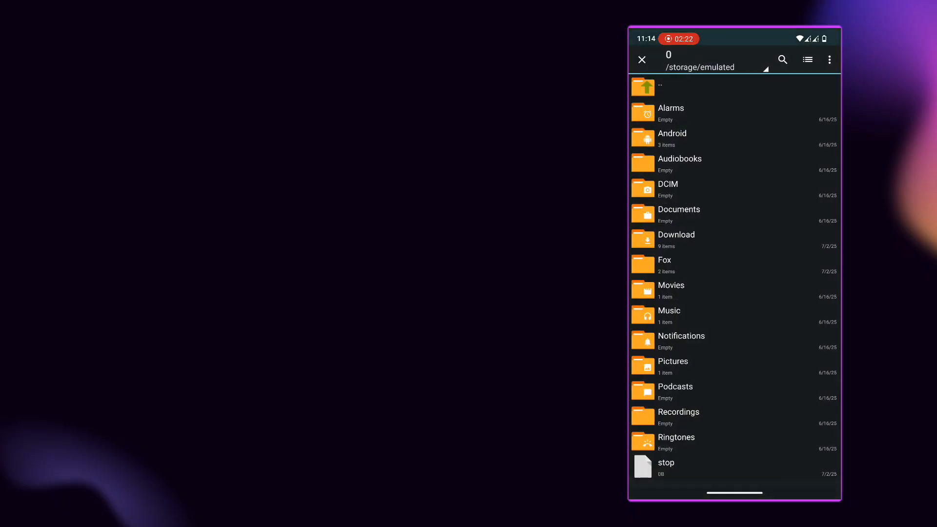
click(675, 239)
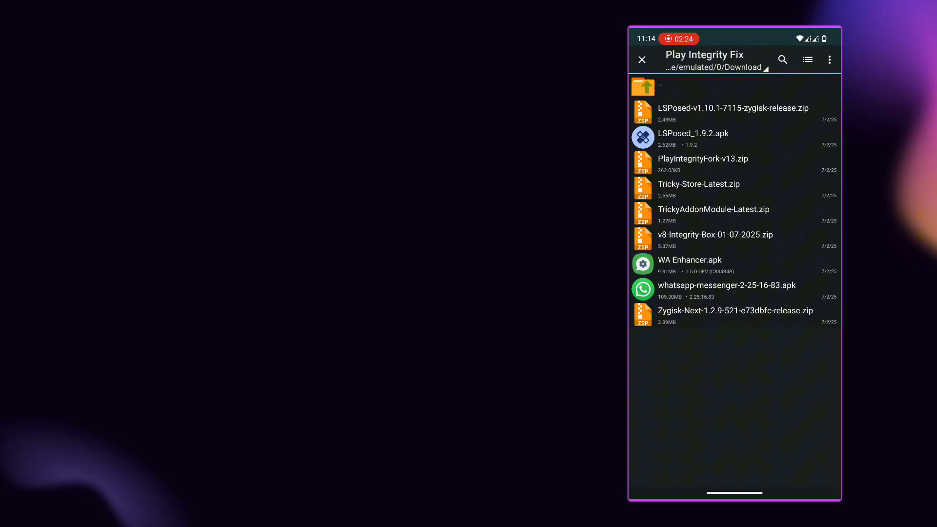
click(736, 310)
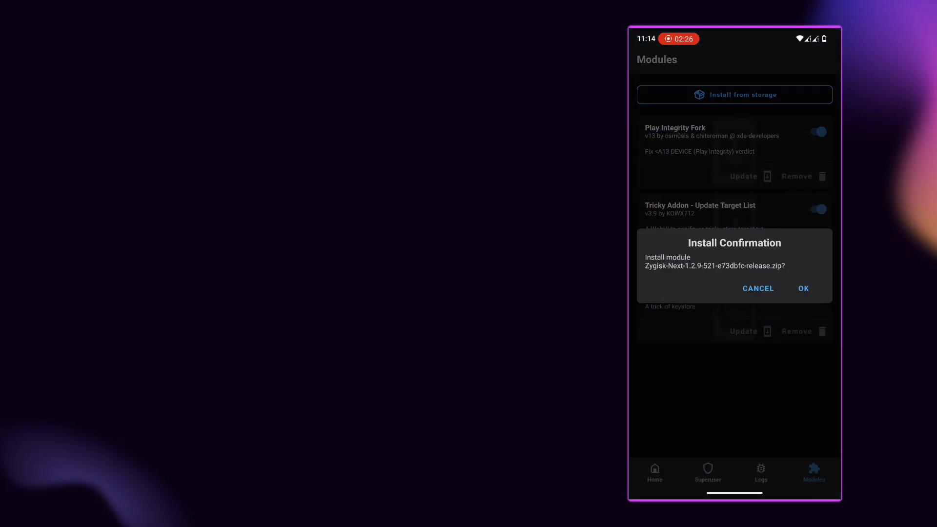
click(803, 288)
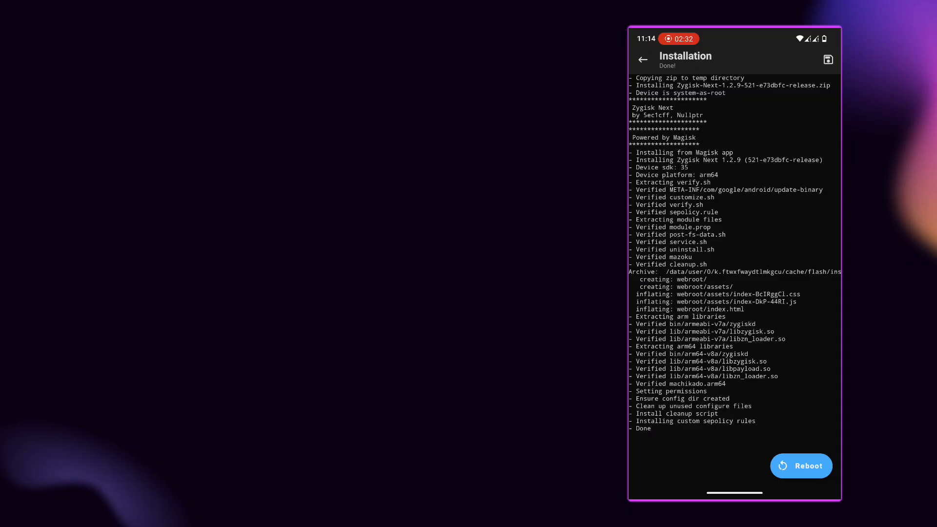
click(643, 60)
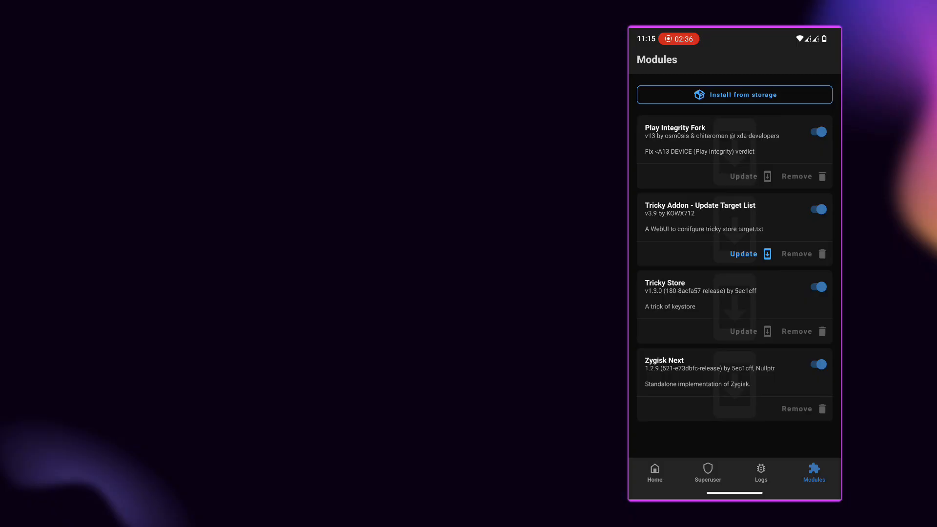
Reboot the phone and check the modules list shows Integrity Box and Zygisk Next active
click(655, 473)
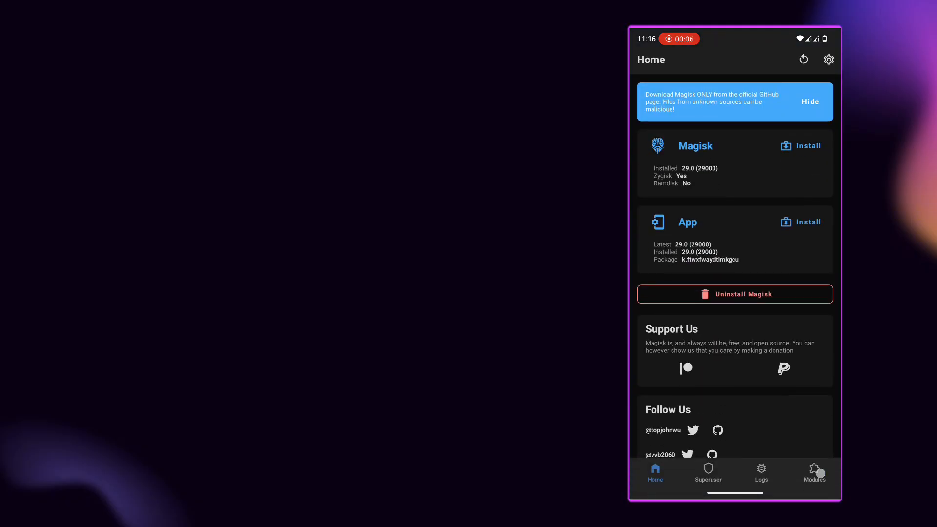
click(814, 472)
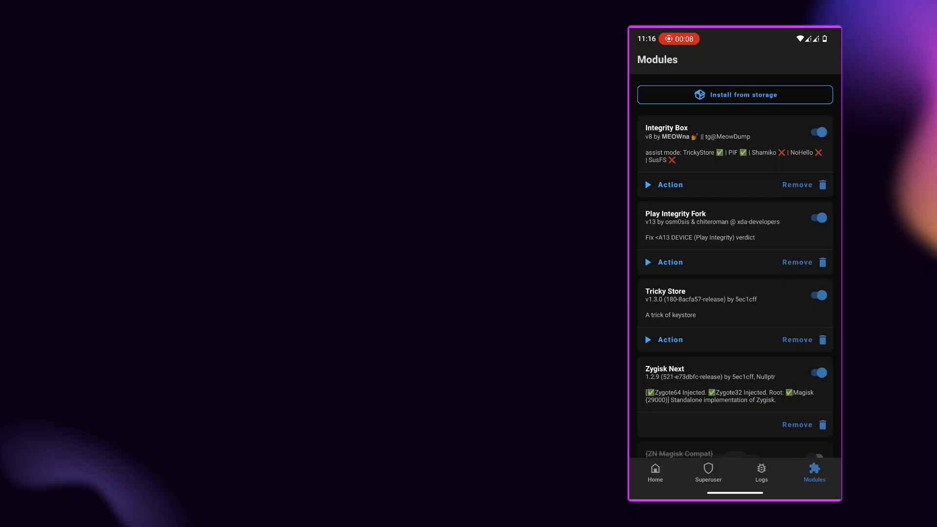